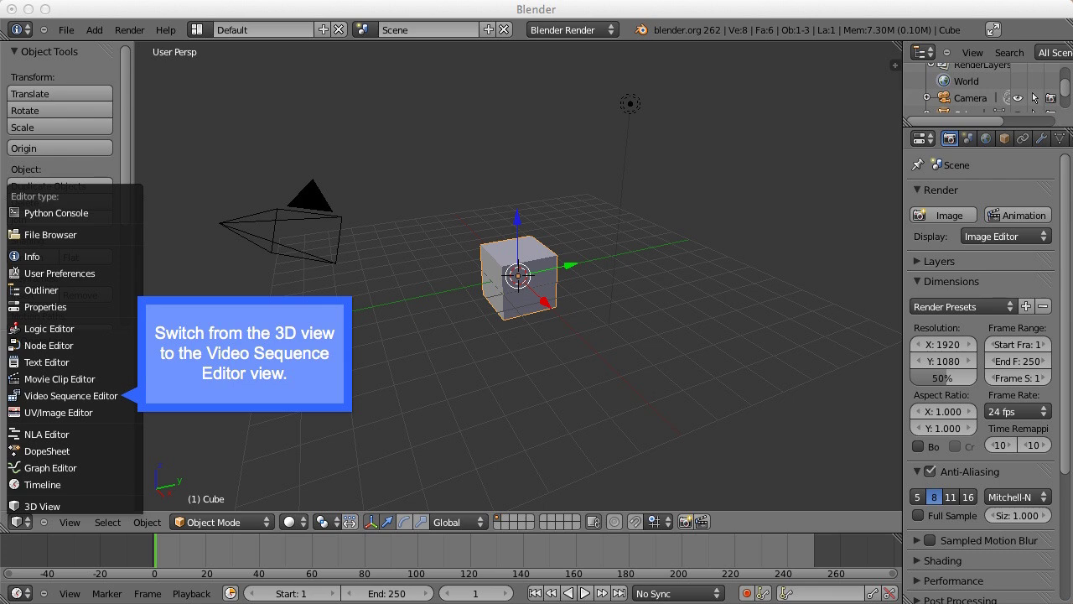
# Step: Switch the area to the Video Sequence Editor and import gravey2.wav as a sound strip
pyautogui.click(71, 395)
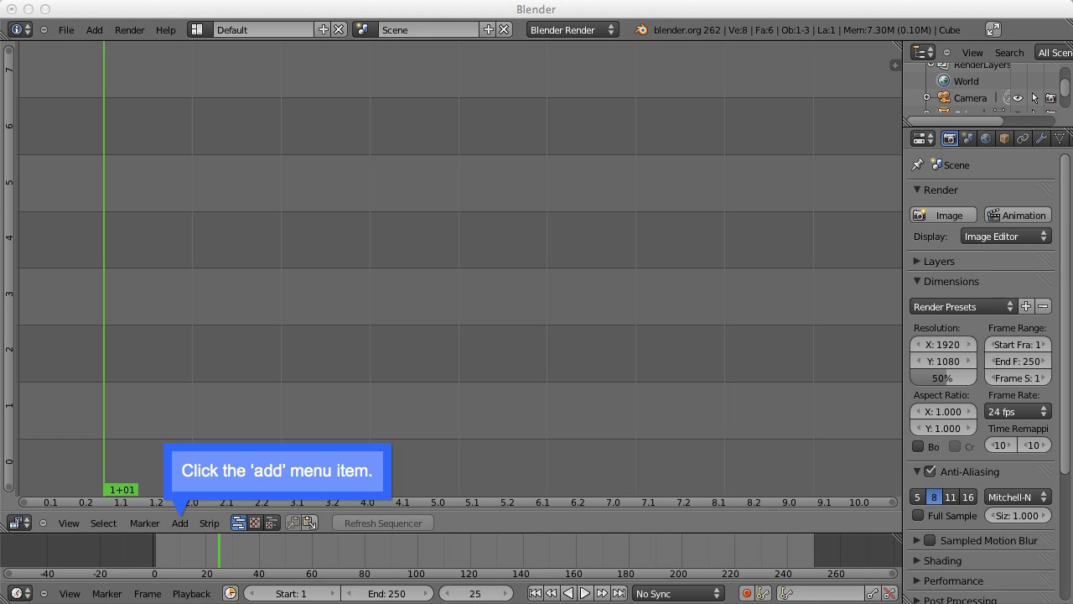
pyautogui.click(180, 522)
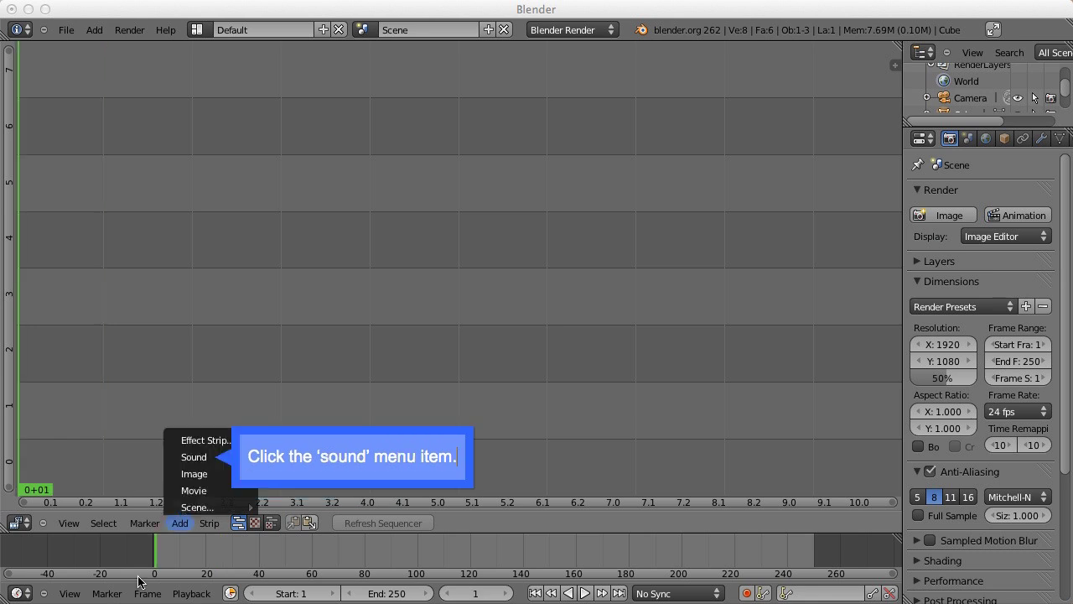
pyautogui.click(194, 456)
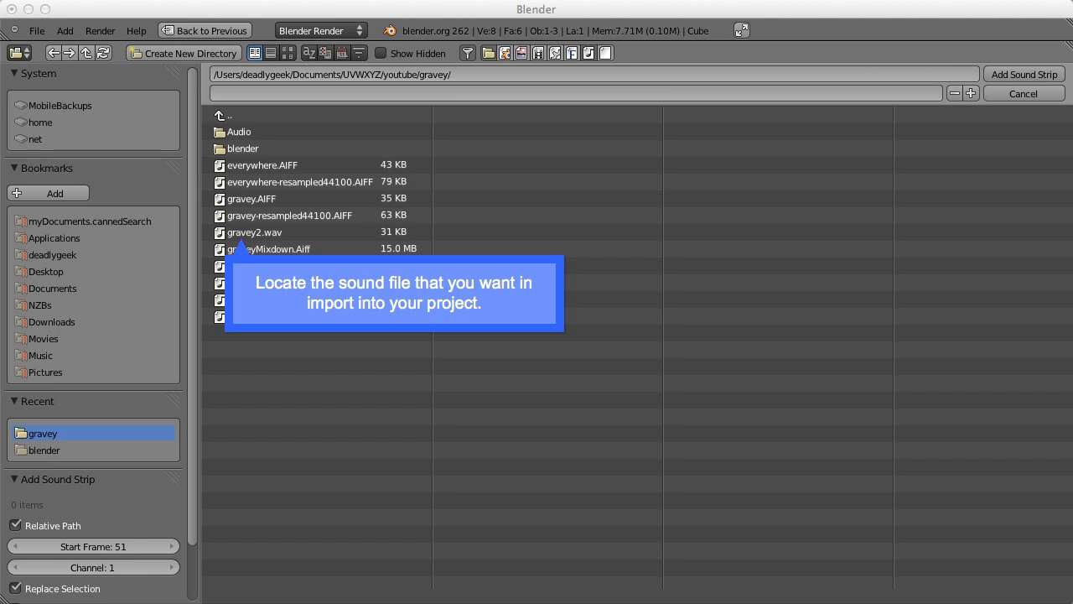
pyautogui.click(254, 232)
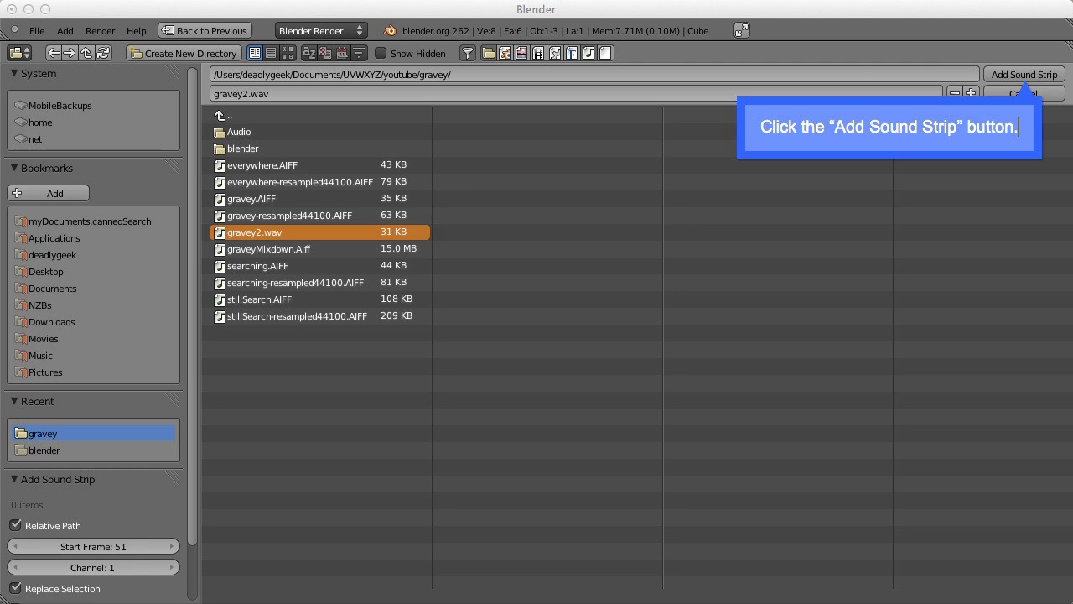
pyautogui.click(1023, 74)
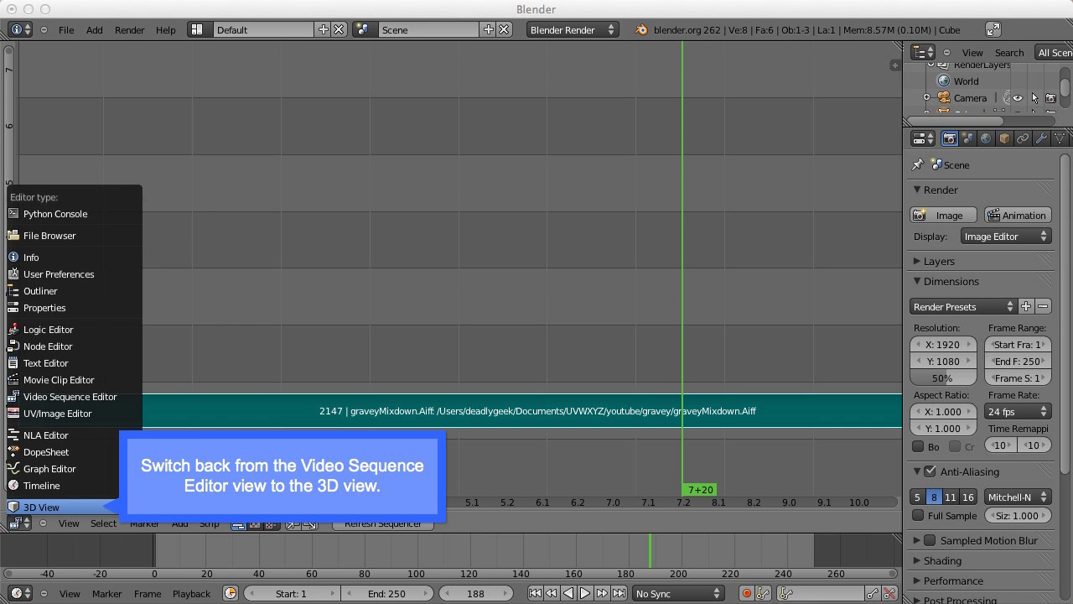
# Step: Return the area to the 3D View and enable Audio Scrubbing in the Timeline playback options
pyautogui.click(40, 507)
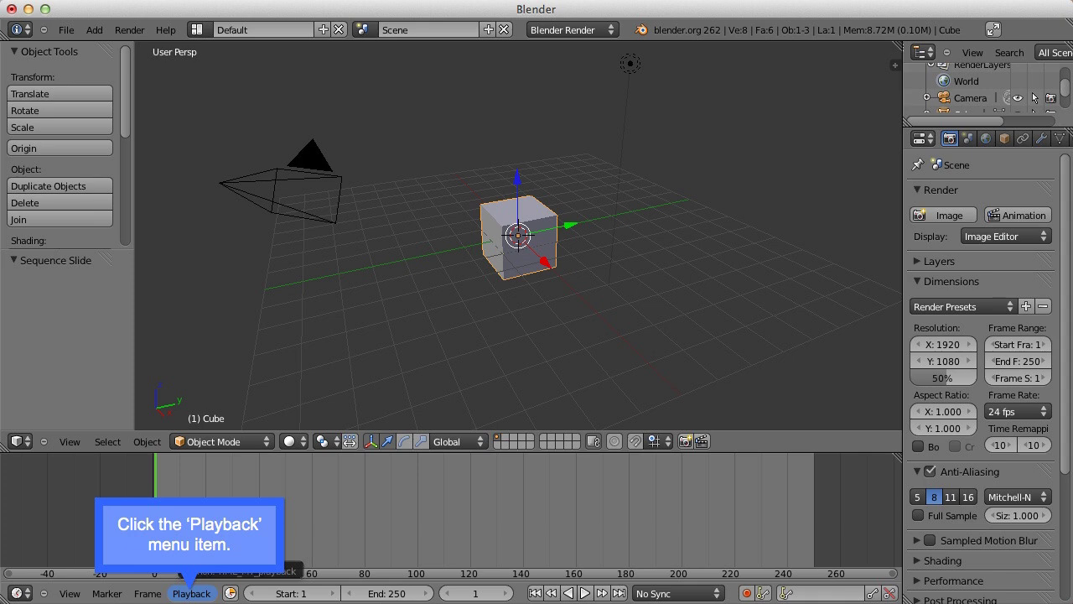
pyautogui.click(192, 593)
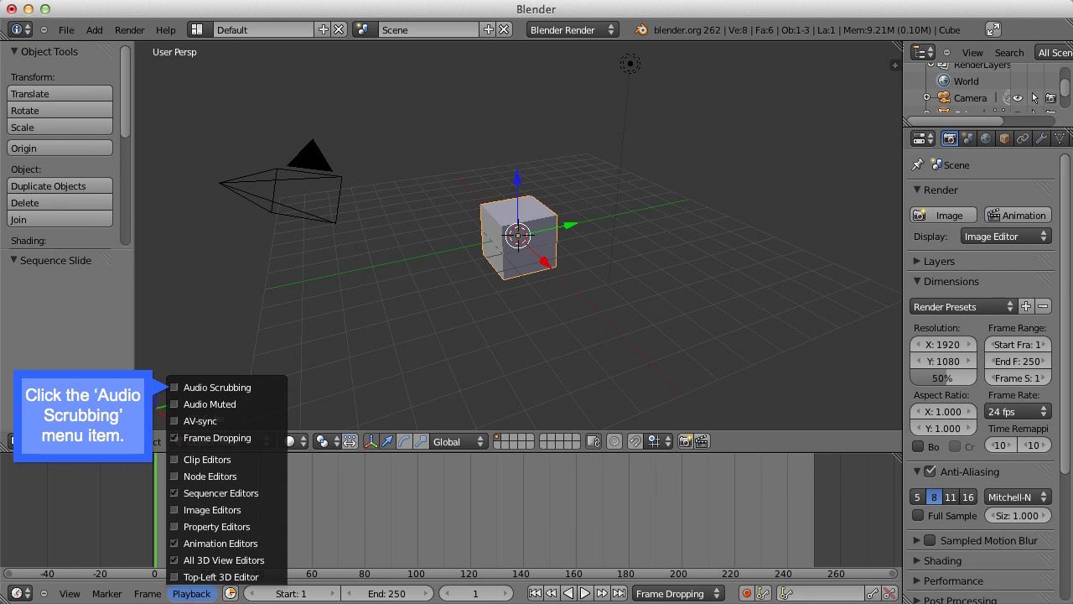
pyautogui.click(217, 386)
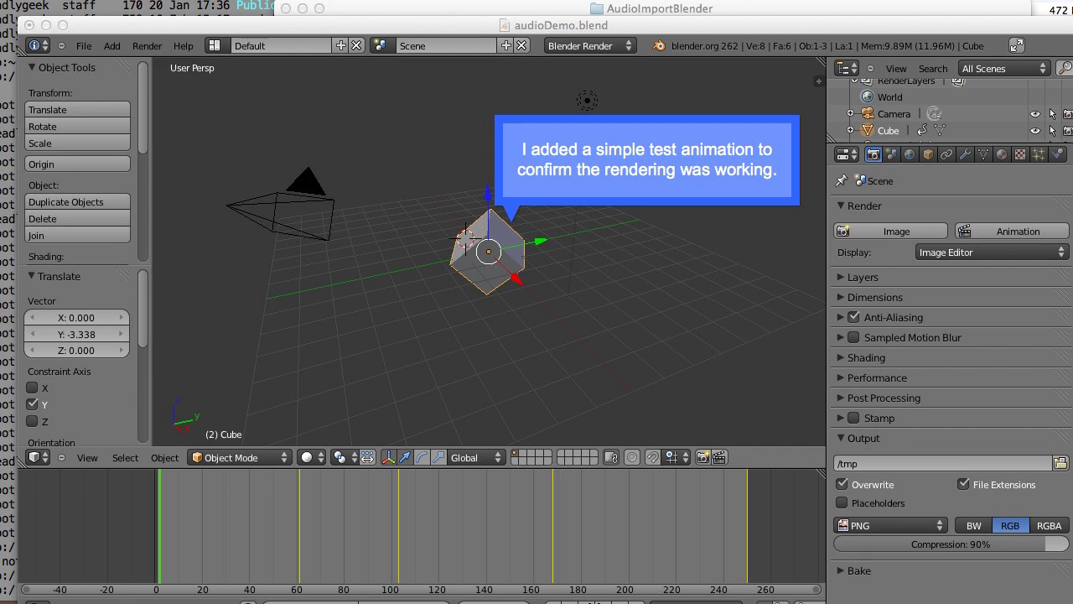
# Step: Set the render output file format to QuickTime
pyautogui.click(889, 525)
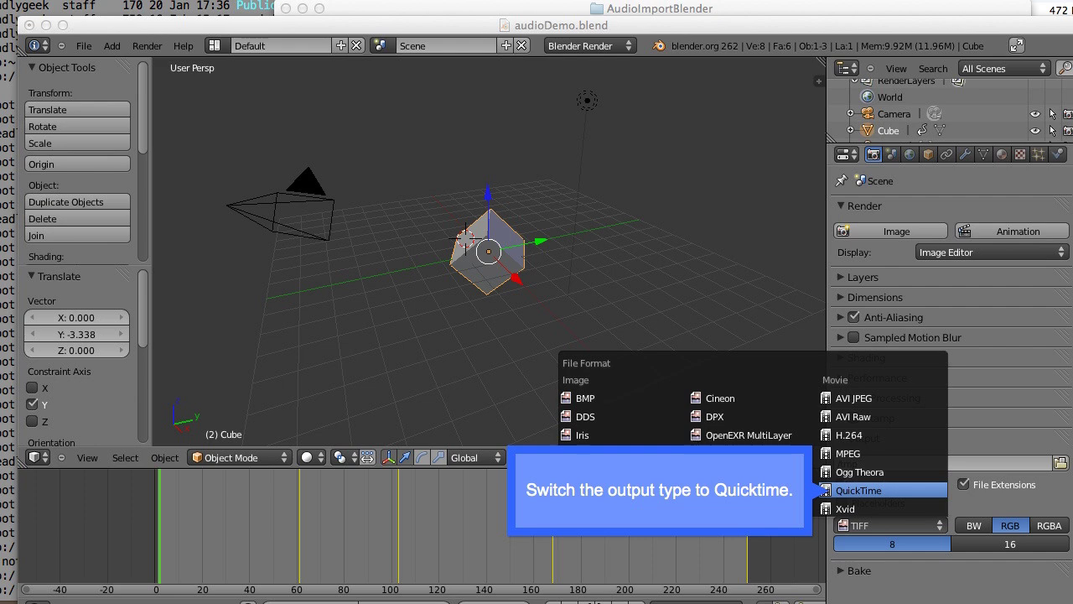
pyautogui.click(859, 491)
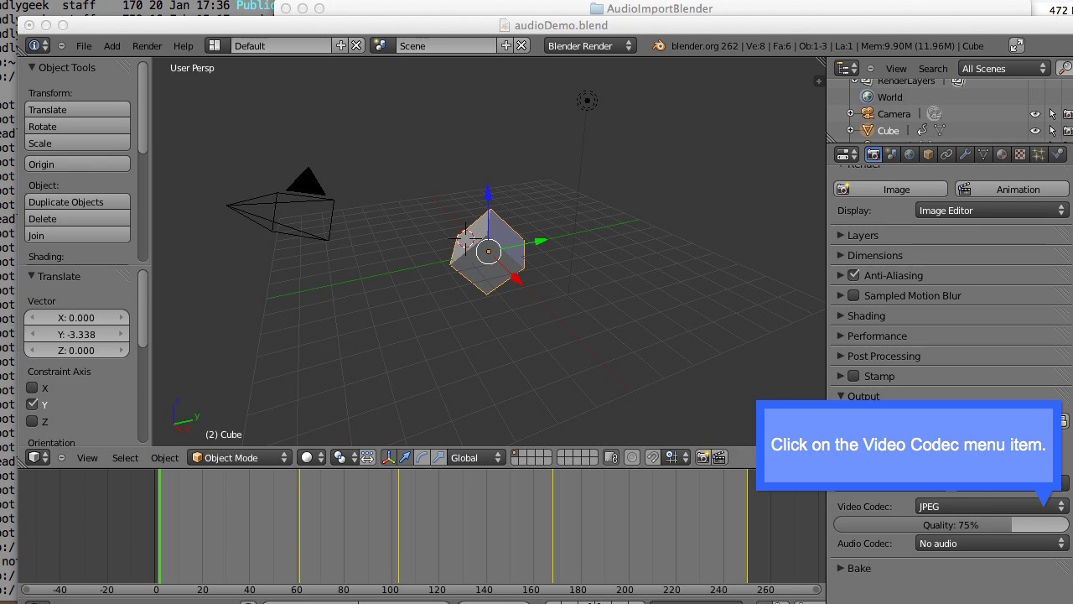
# Step: Set the QuickTime video codec to H.264 and the audio codec to AAC
pyautogui.click(989, 506)
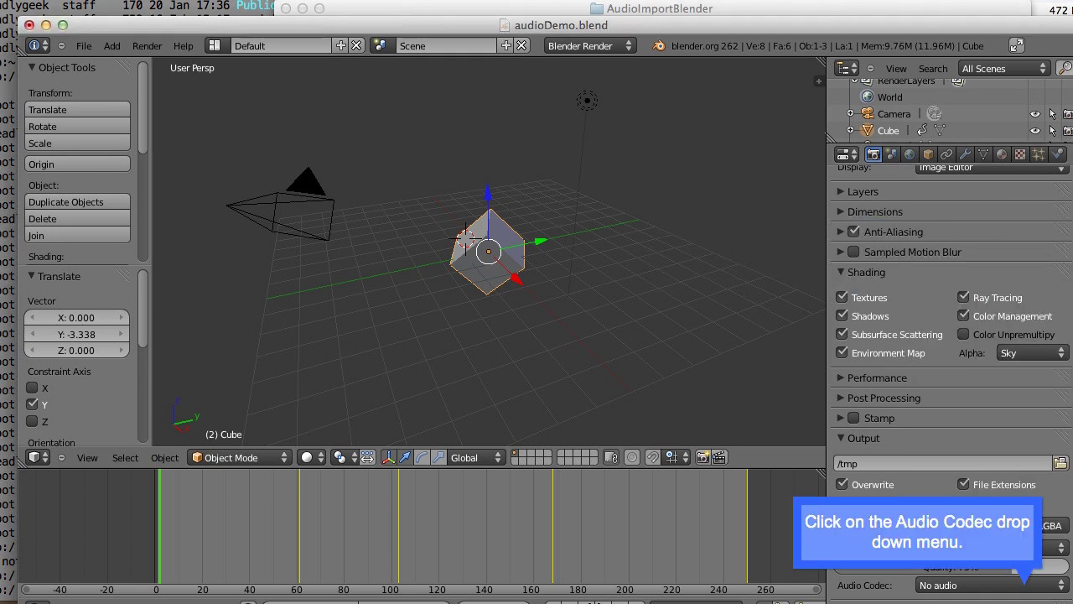
pyautogui.click(989, 585)
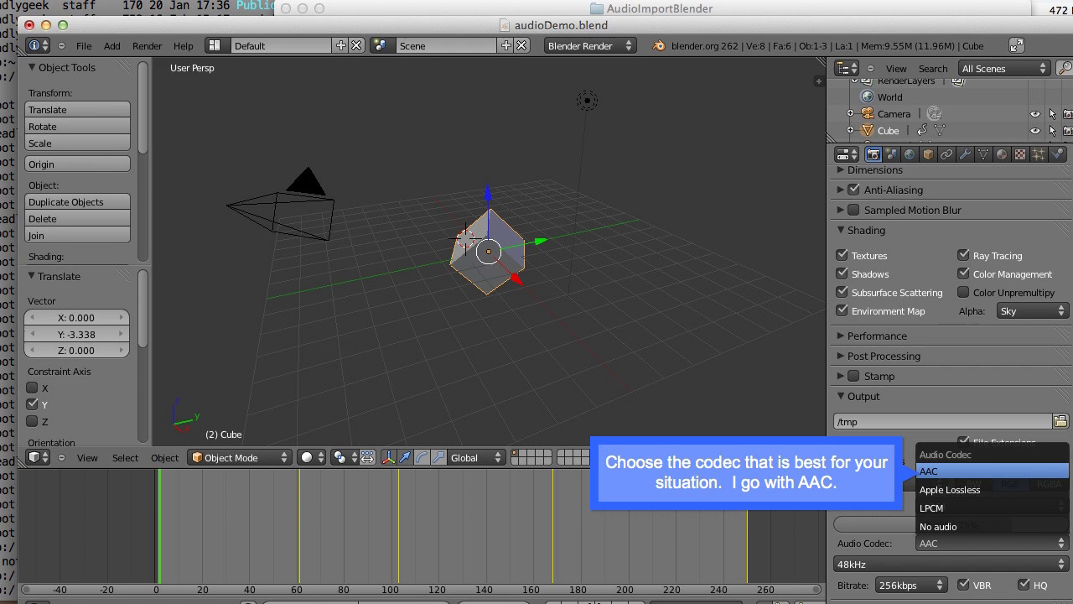
pyautogui.click(929, 471)
pyautogui.write('/output')
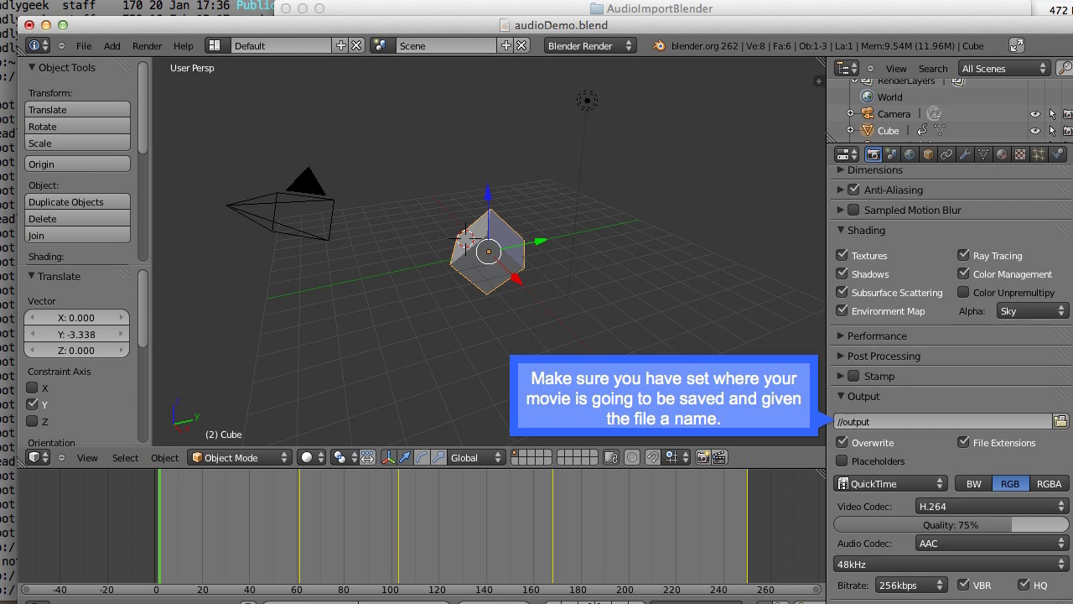
pyautogui.scroll(3)
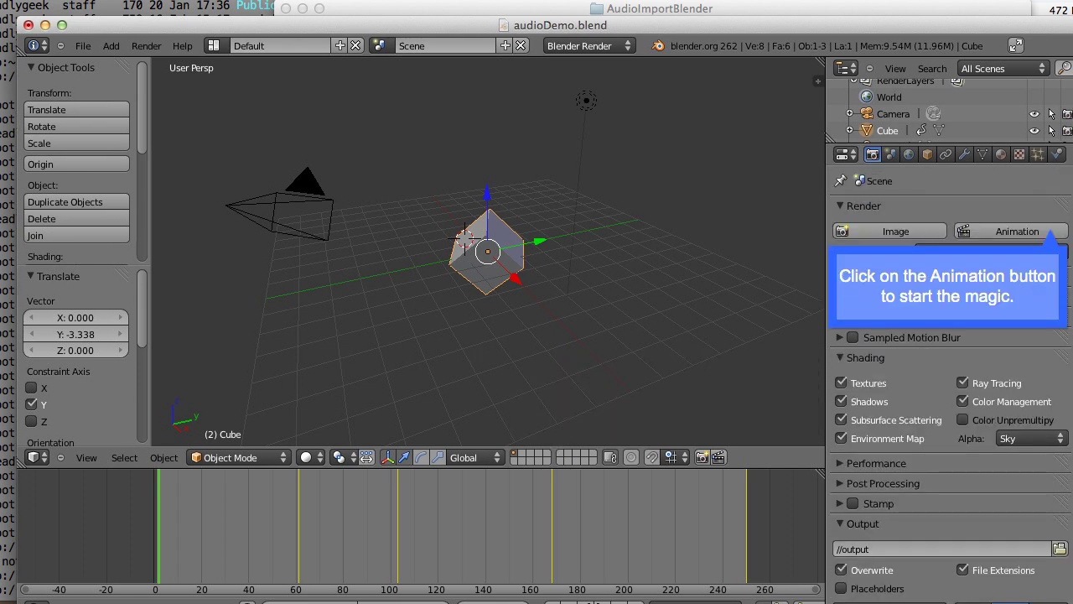